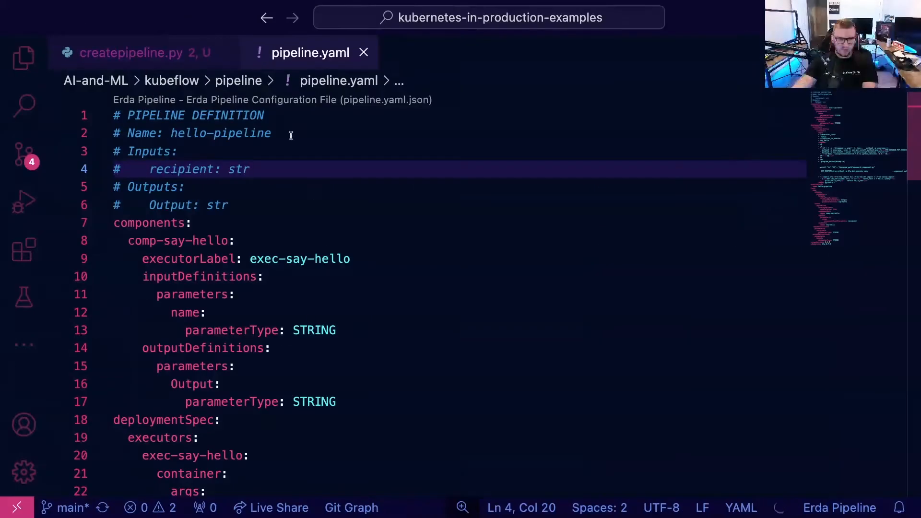
Step: Show createpipeline.py with its kfp install note, hello component and compile call
click(135, 52)
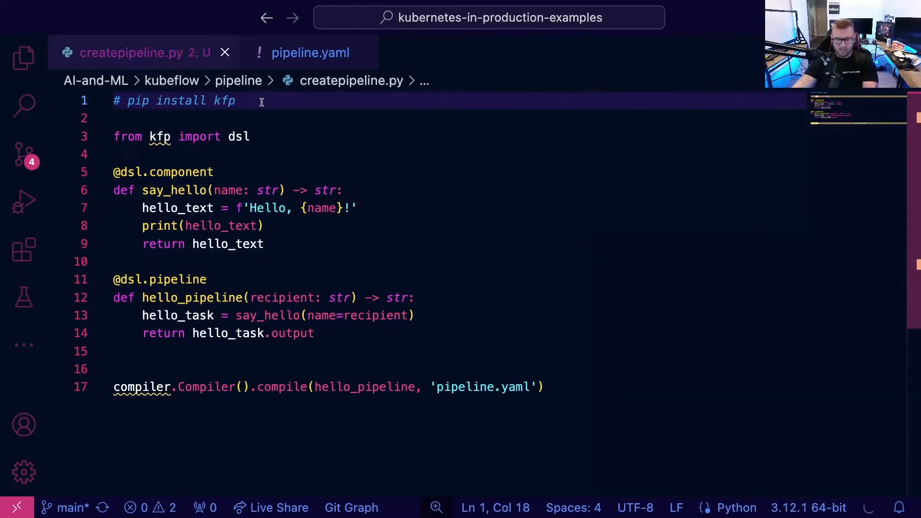
mouse_move(252, 105)
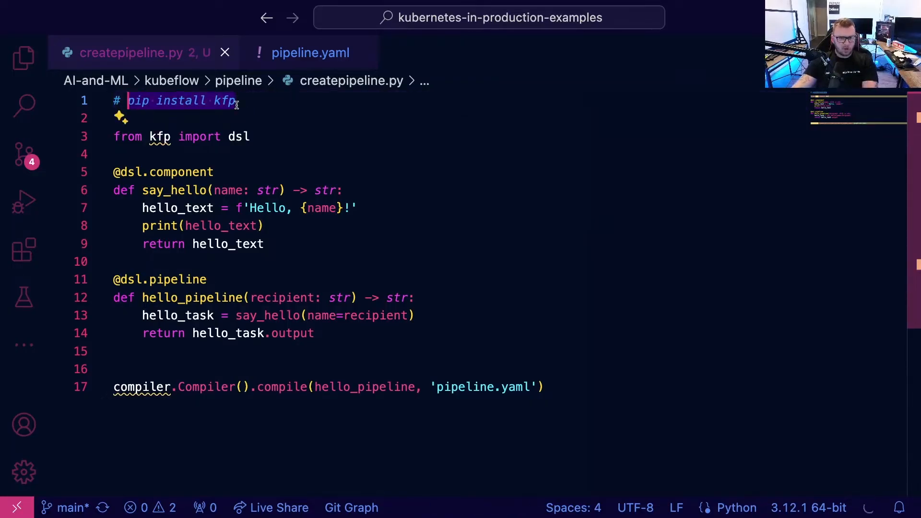
click(247, 101)
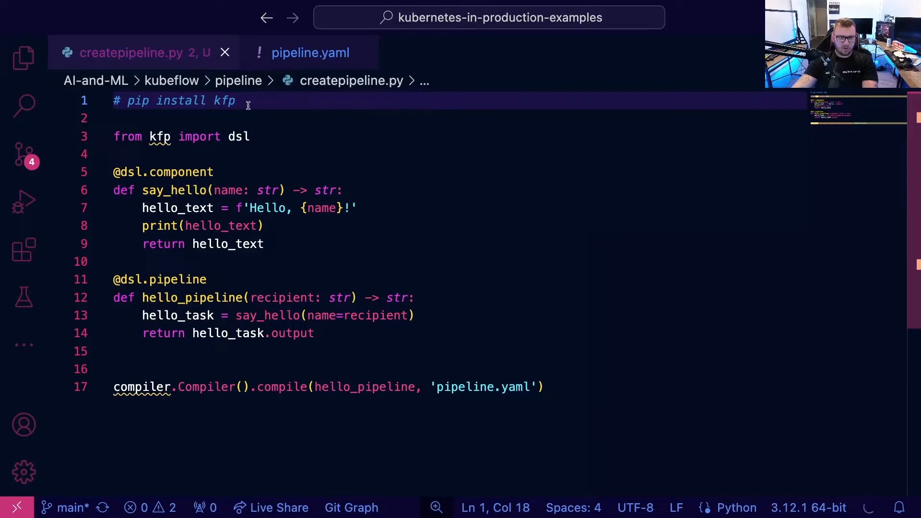
mouse_move(203, 141)
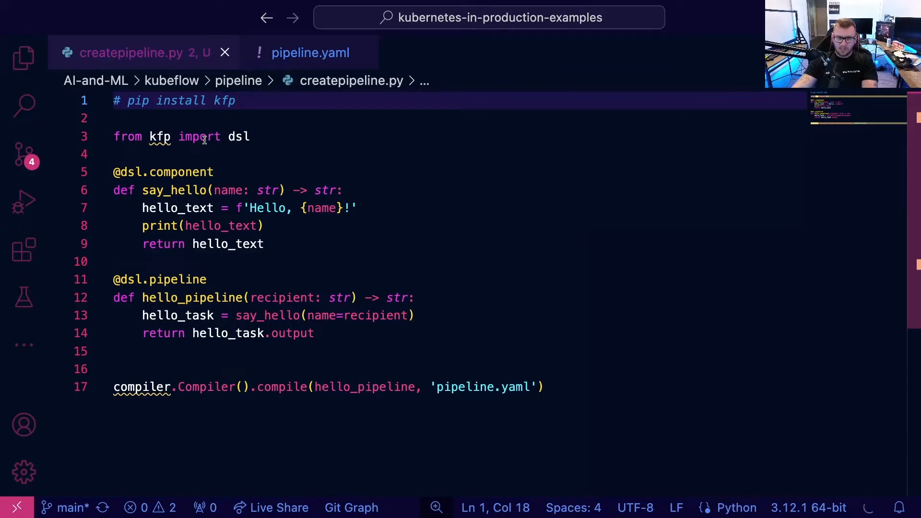
mouse_move(217, 271)
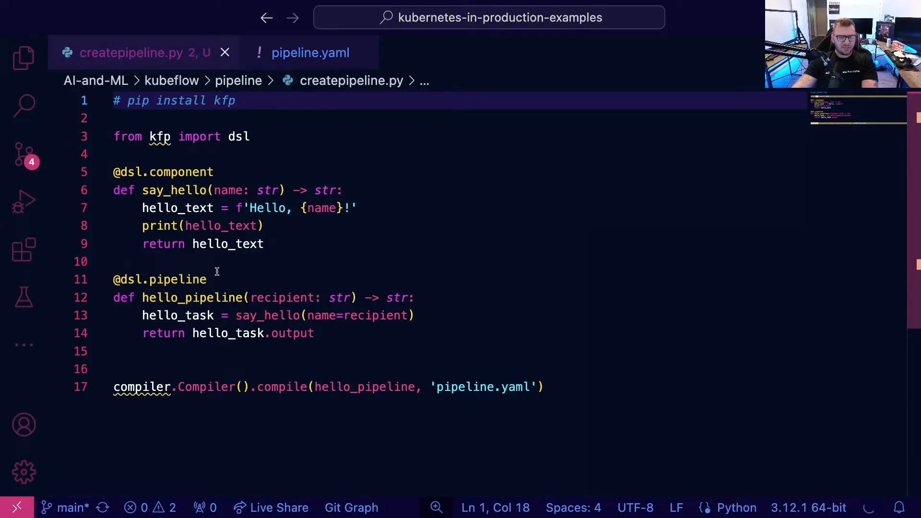
mouse_move(444, 206)
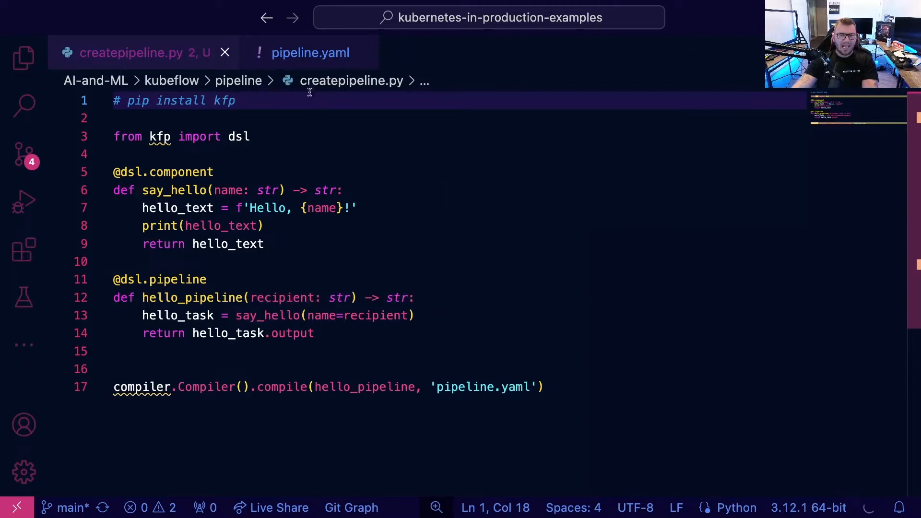
Step: Show pipeline.yaml with the hello-pipeline recipient input and string output
click(310, 51)
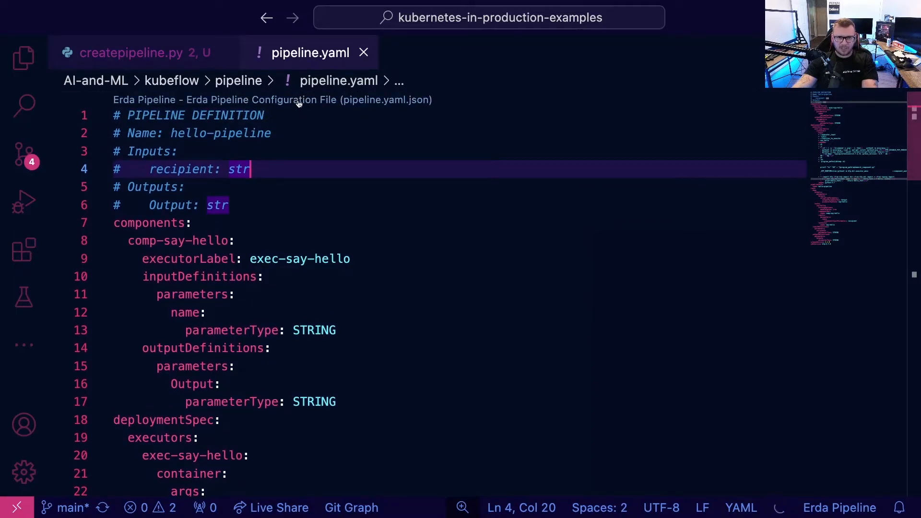
mouse_move(418, 181)
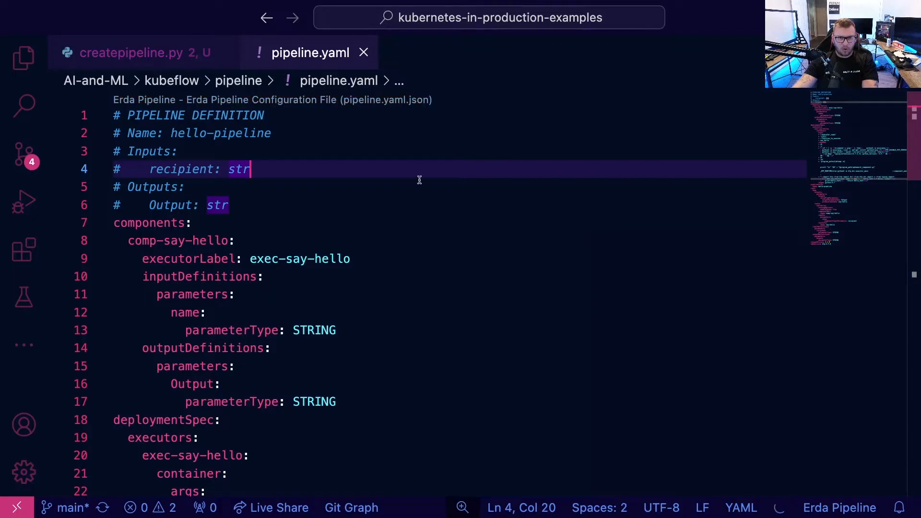
mouse_move(170, 81)
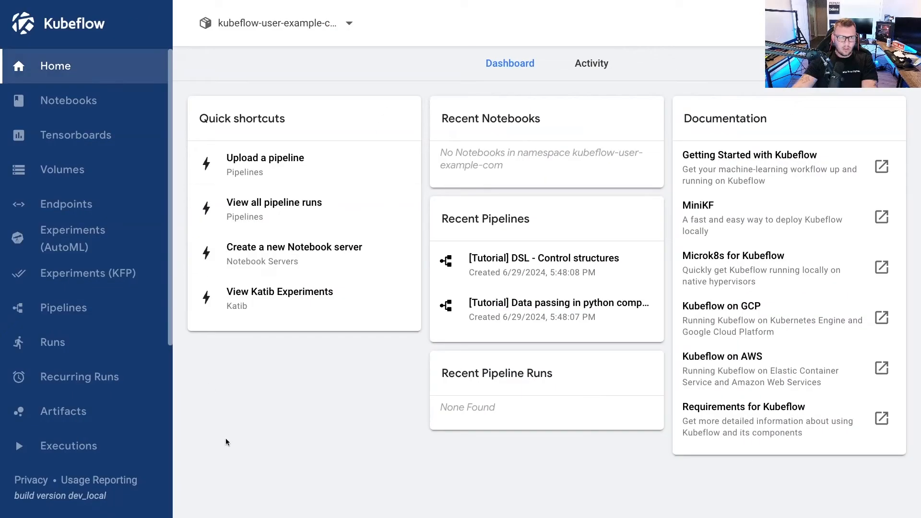
mouse_move(119, 170)
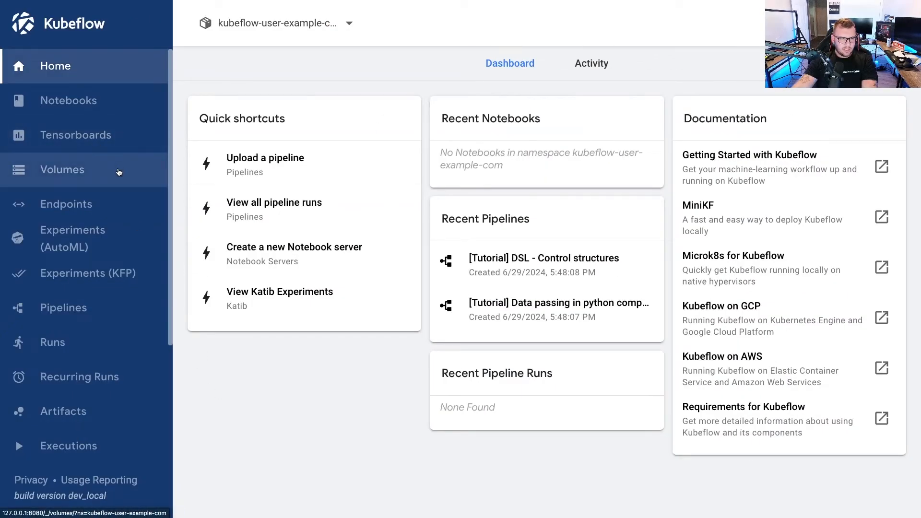
mouse_move(100, 238)
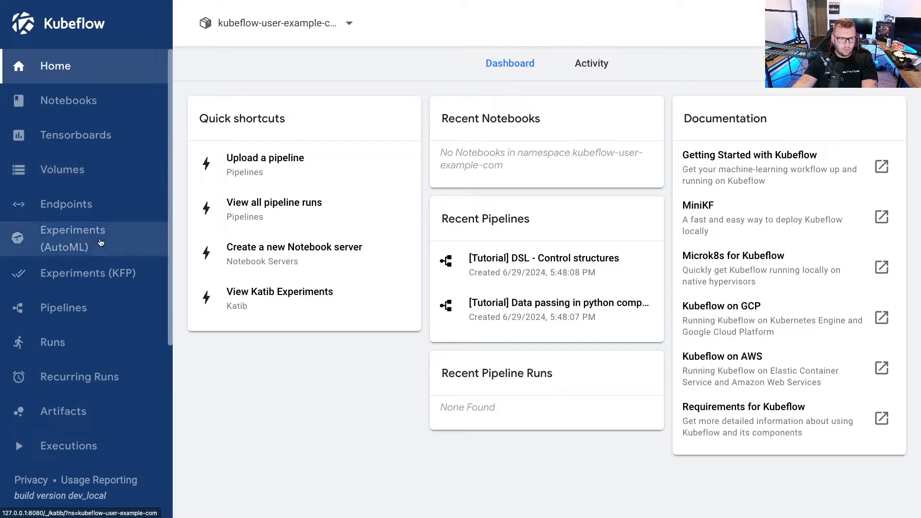
Step: Create a private pipeline named pytest by uploading the local file pipeline.yaml
click(63, 307)
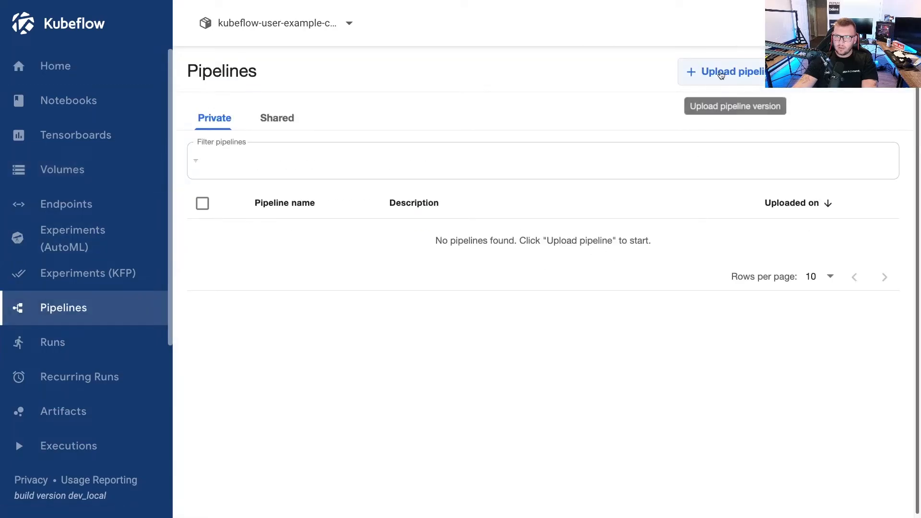
click(731, 71)
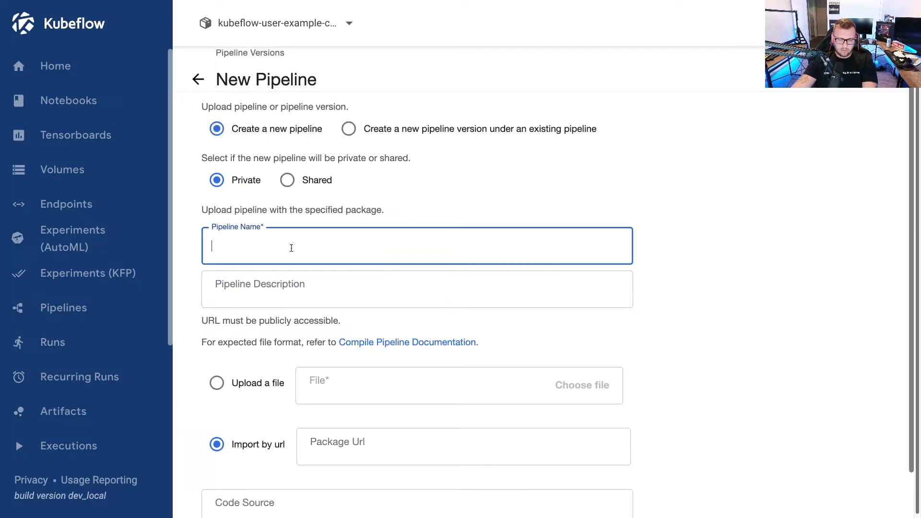
text(pytest)
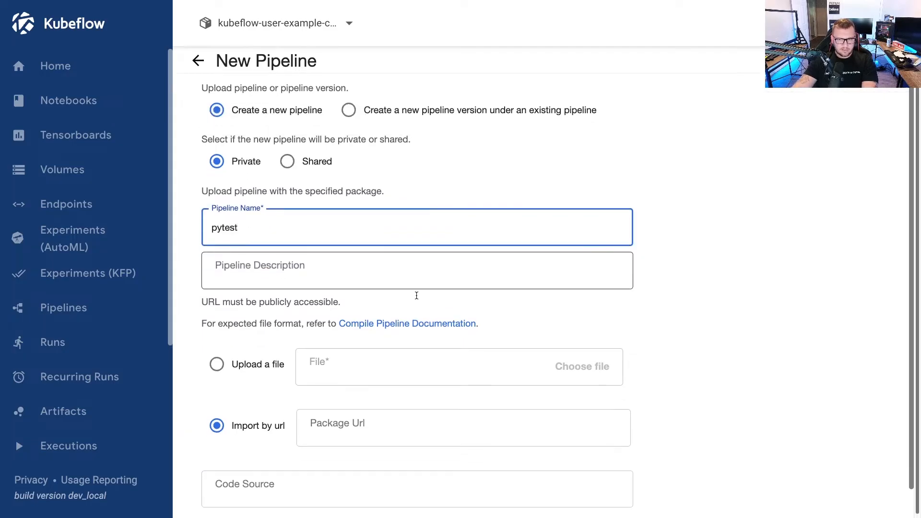
click(217, 364)
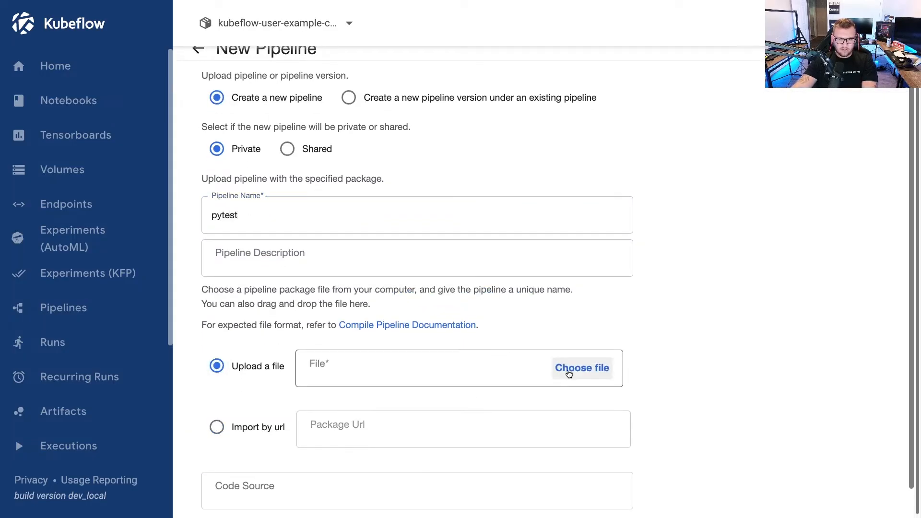
click(582, 367)
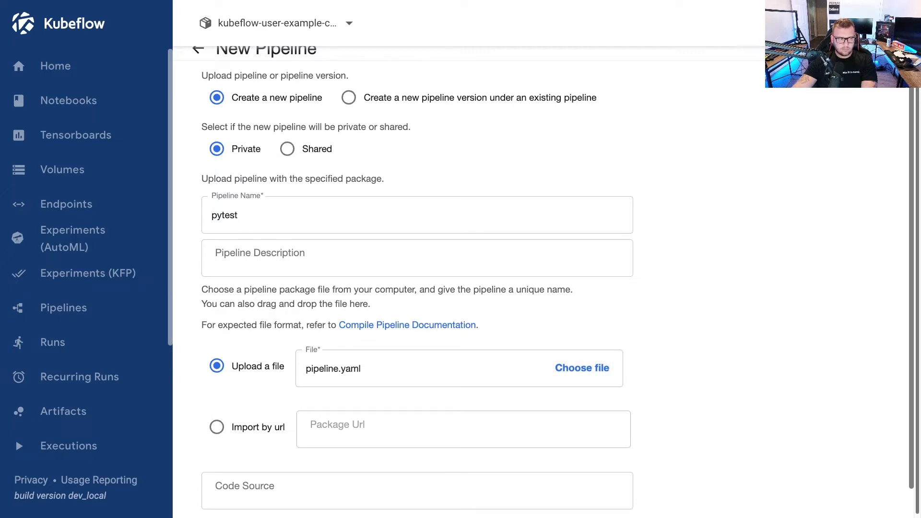
scroll(down, 3)
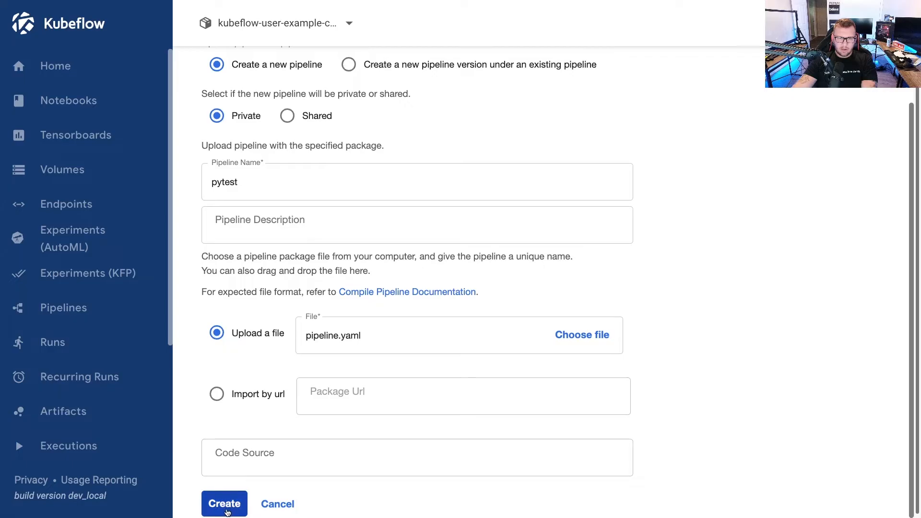
click(224, 504)
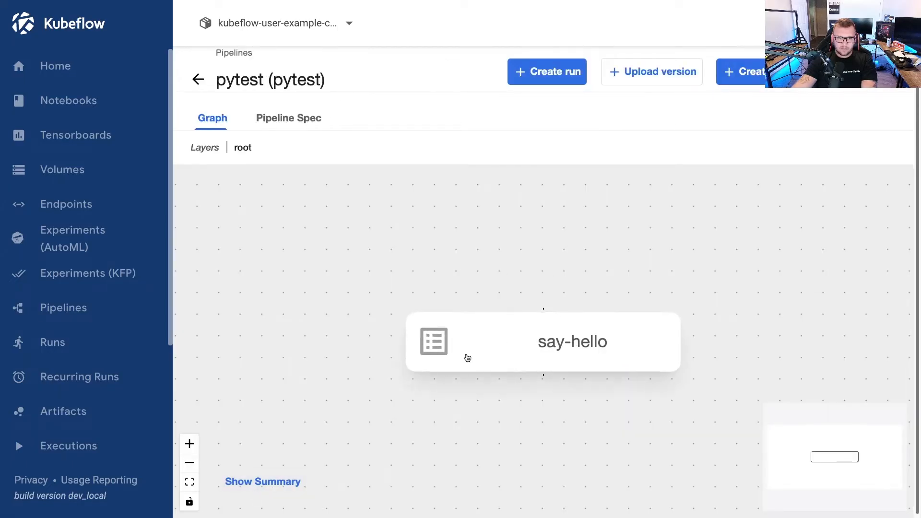
mouse_move(689, 137)
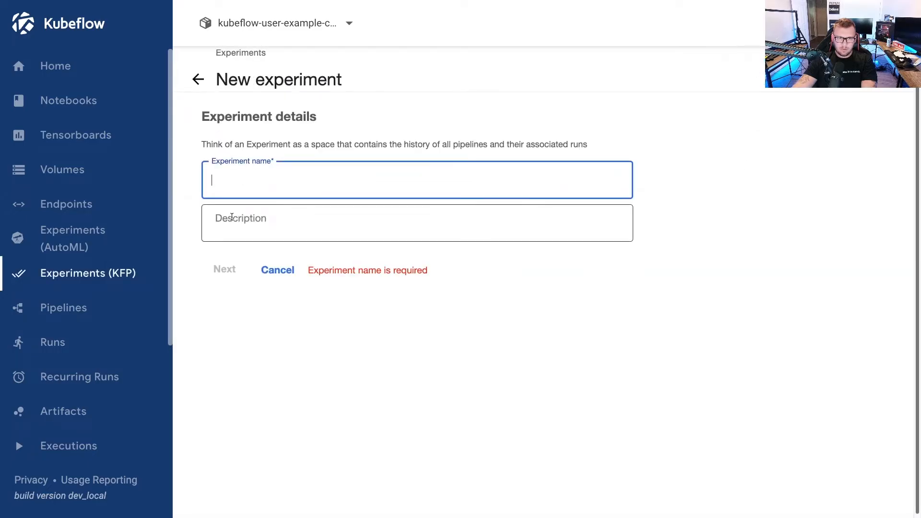
Step: Create experiment pytestex and set the one-off run's recipient parameter to mike
text(pytestex)
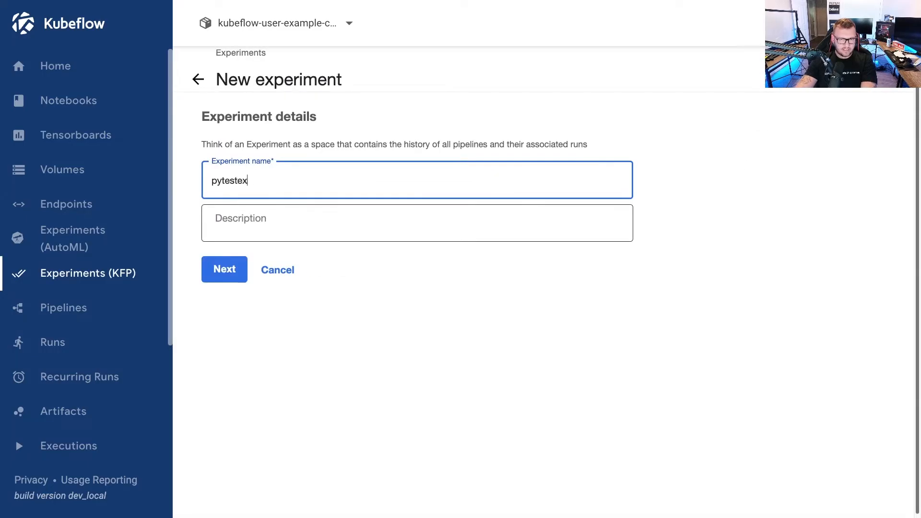
click(223, 269)
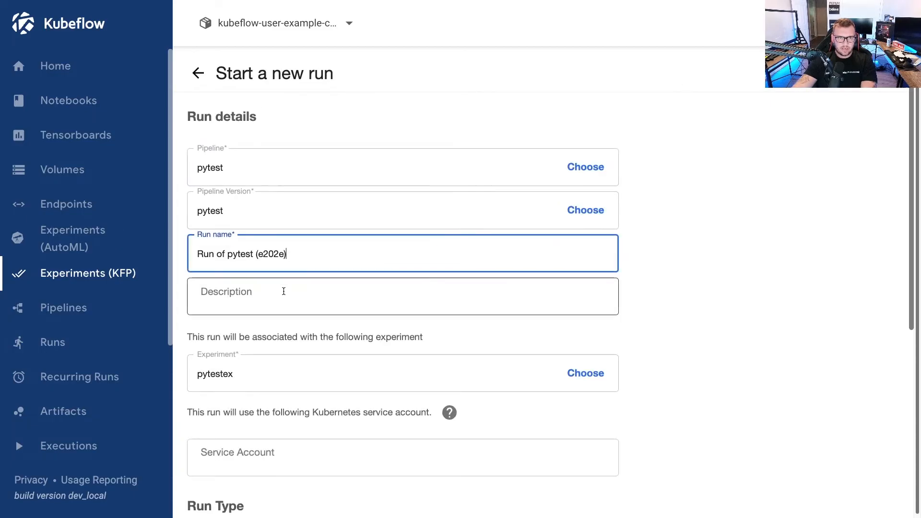
scroll(down, 3)
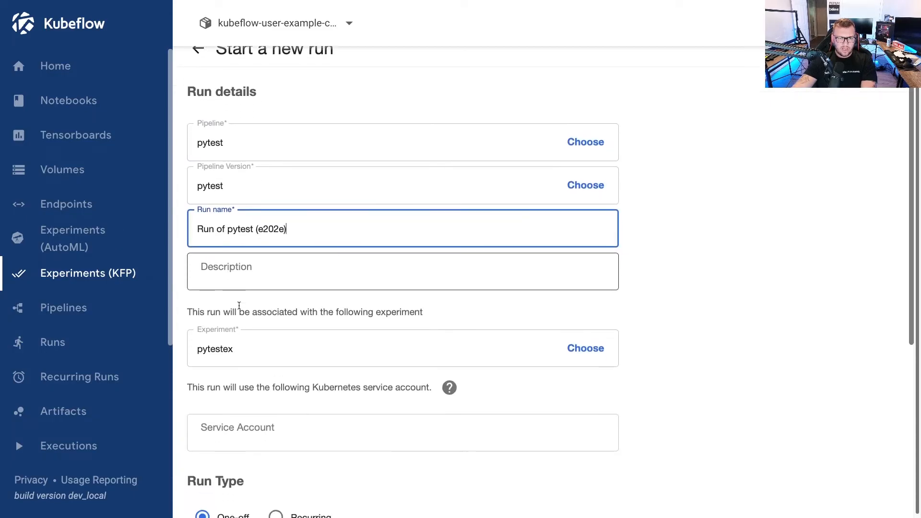
scroll(down, 3)
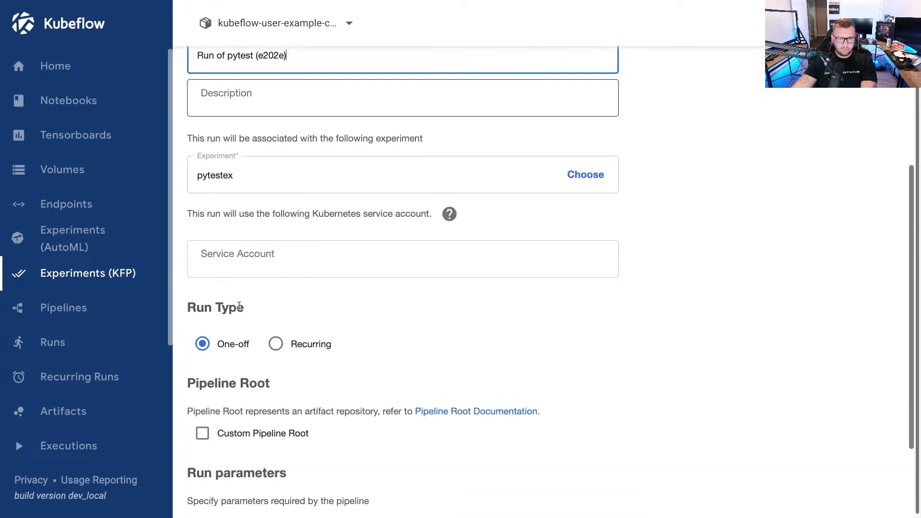
scroll(down, 3)
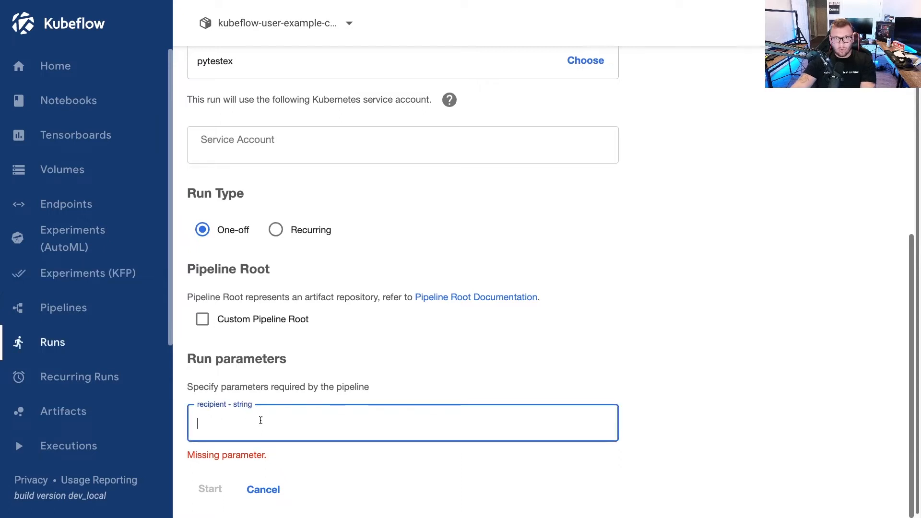
text(mike)
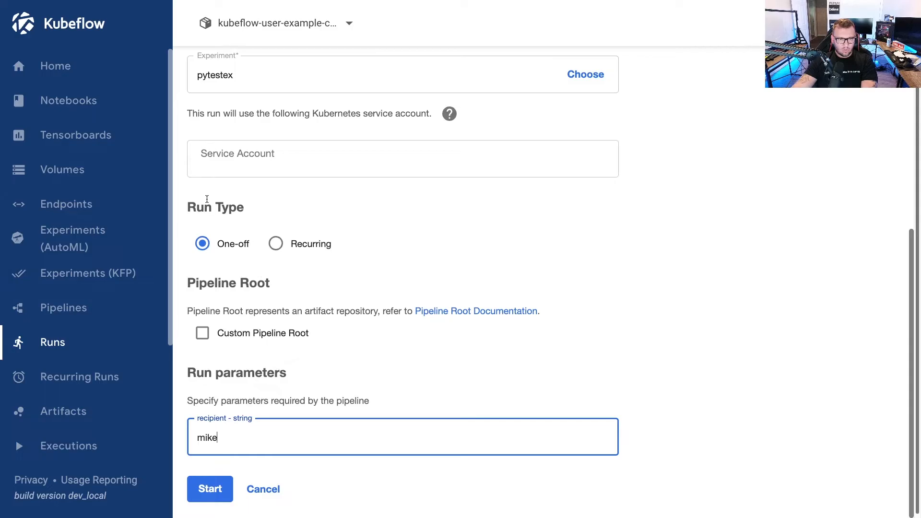
mouse_move(277, 244)
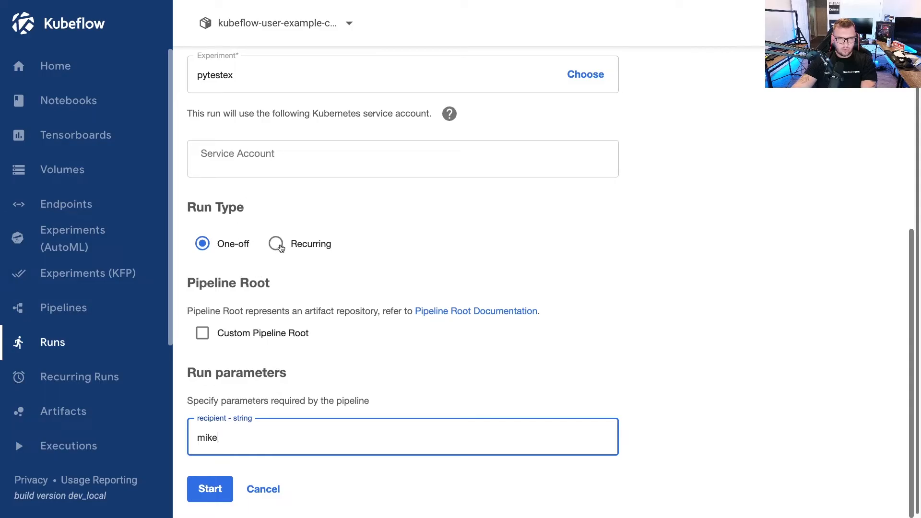
Step: Switch the run to Recurring with a Periodic trigger every 1 Hours
click(276, 242)
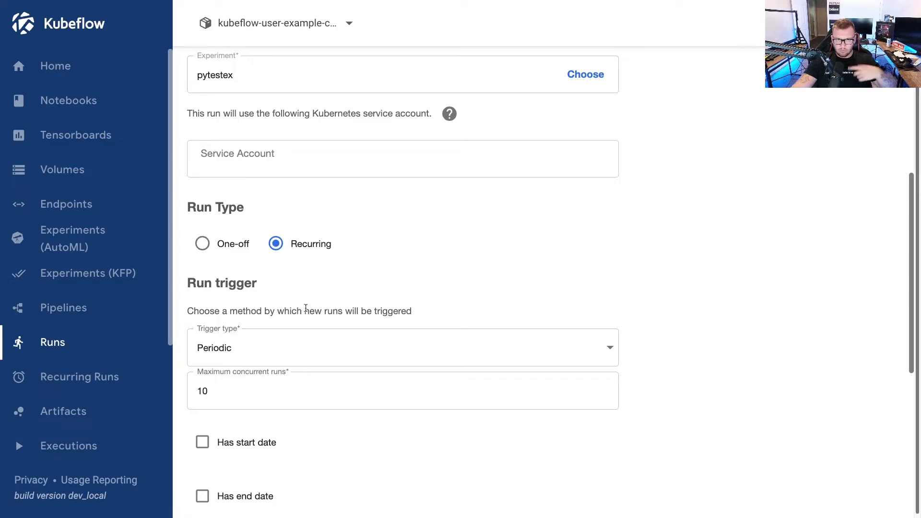
mouse_move(310, 357)
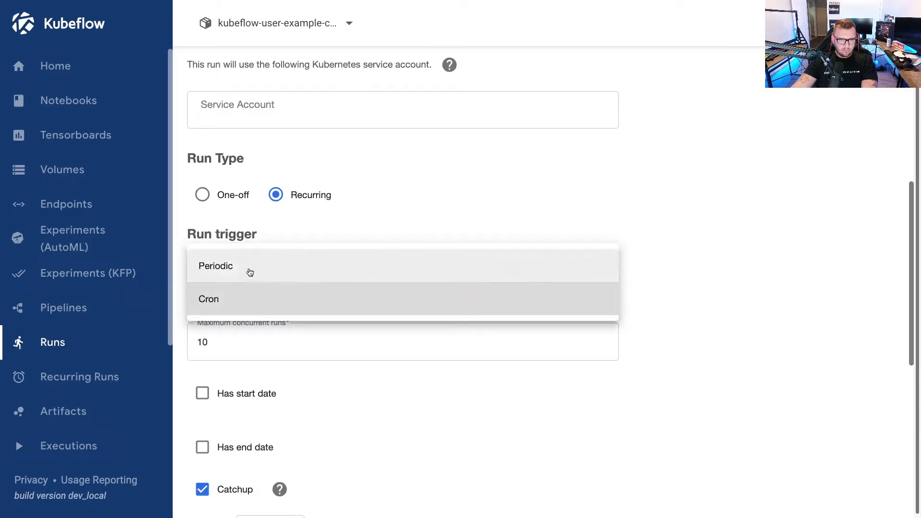
click(215, 266)
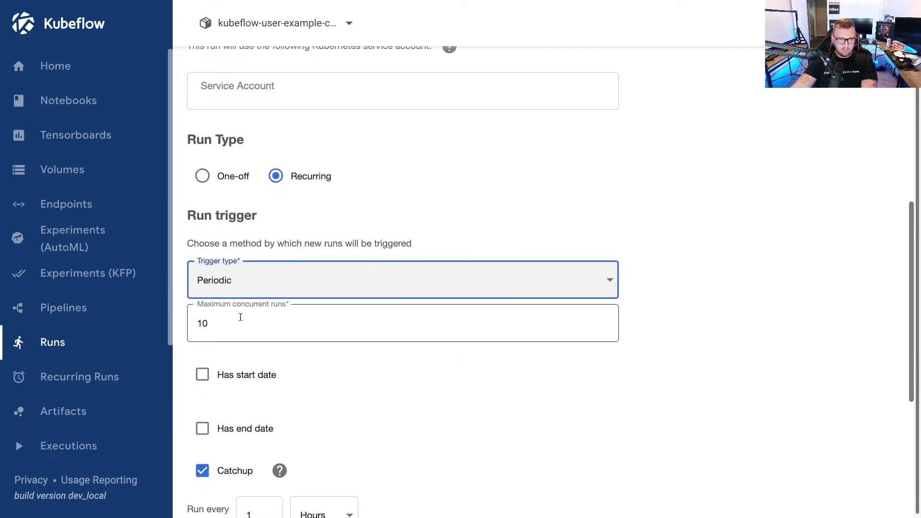
scroll(down, 3)
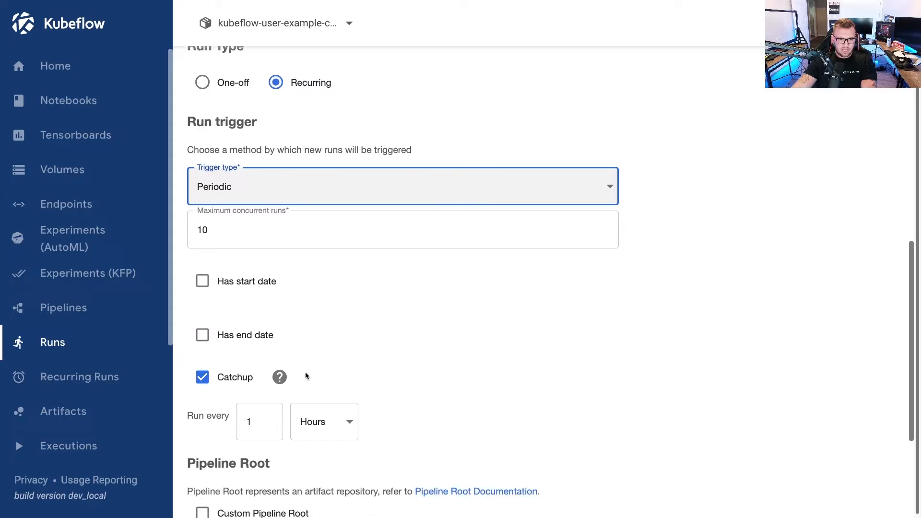
scroll(down, 3)
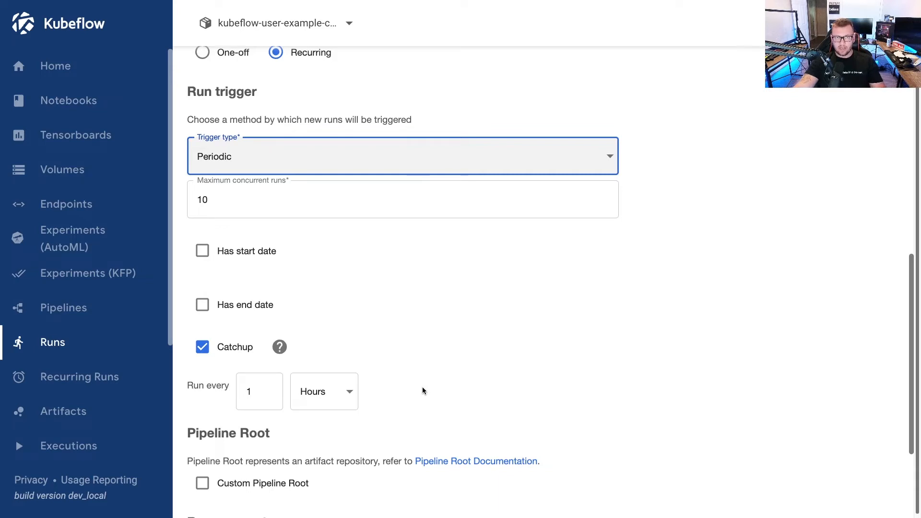
scroll(down, 3)
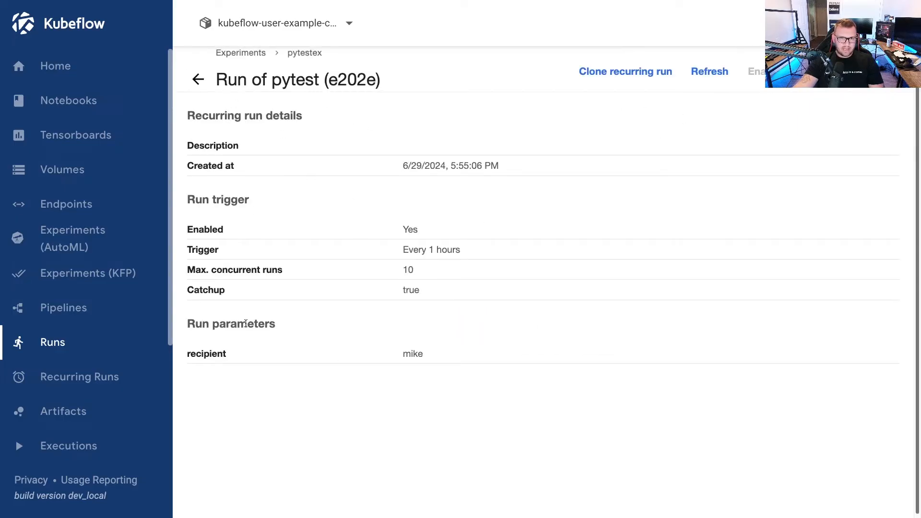
Step: Navigate via Runs and Experiments (KFP) to the pytestex experiment page
click(52, 342)
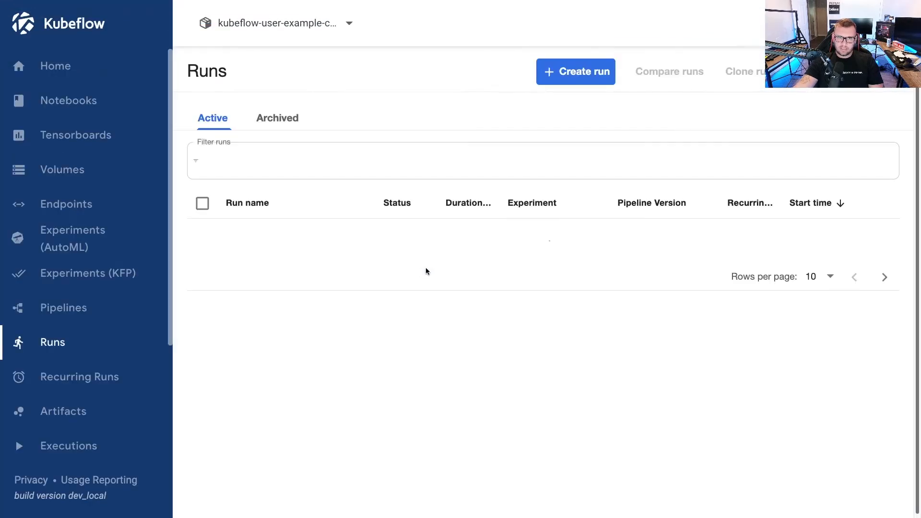
click(85, 272)
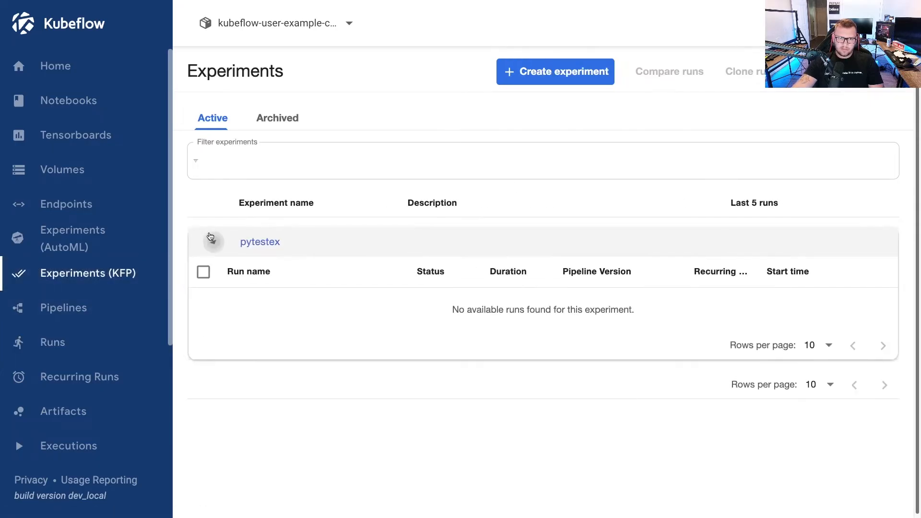
click(259, 242)
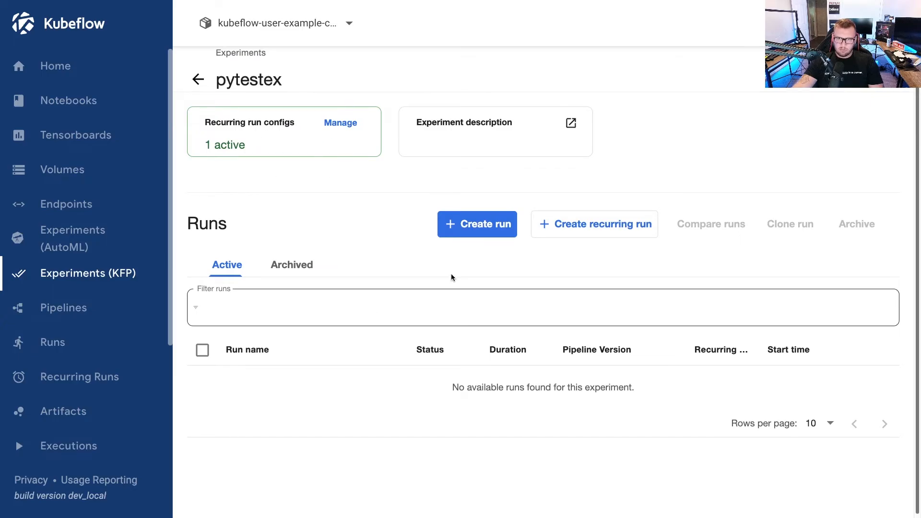
Step: Start a new recurring run in pytestex using the pytest pipeline, every 1 Hours, recipient mike
click(477, 224)
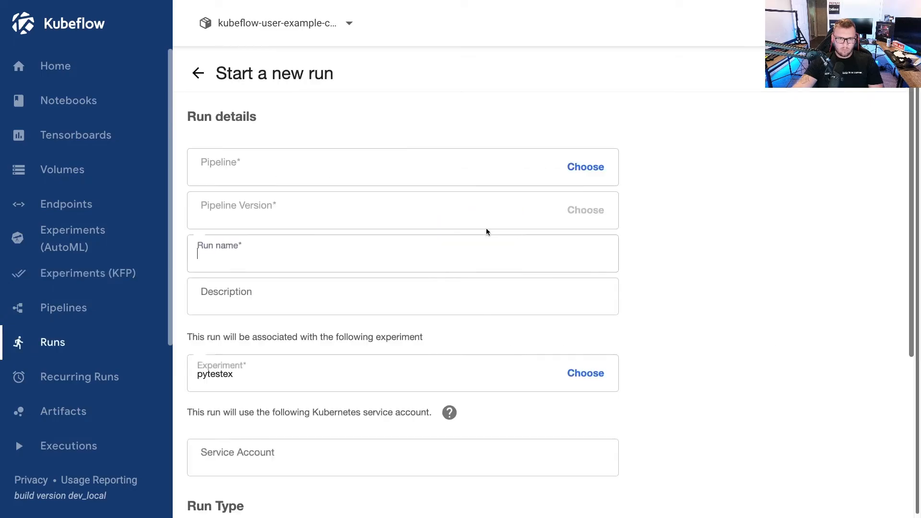
click(585, 167)
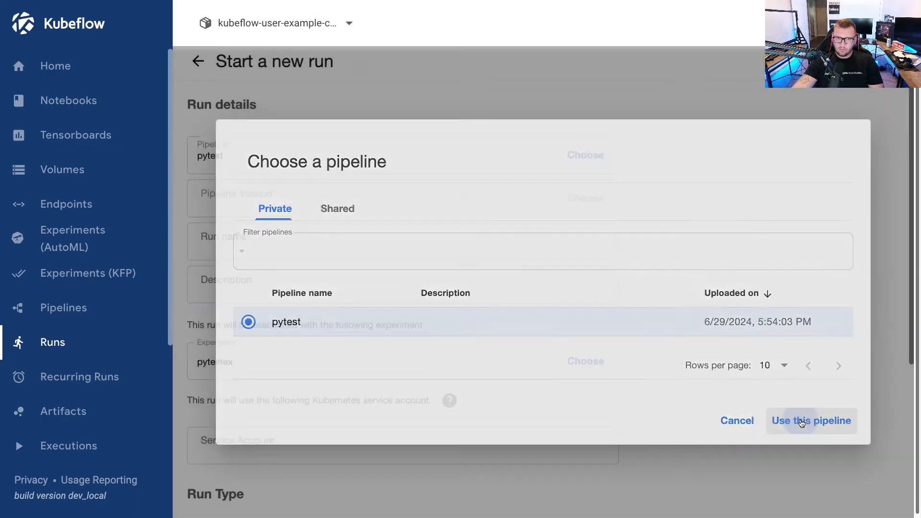
click(811, 420)
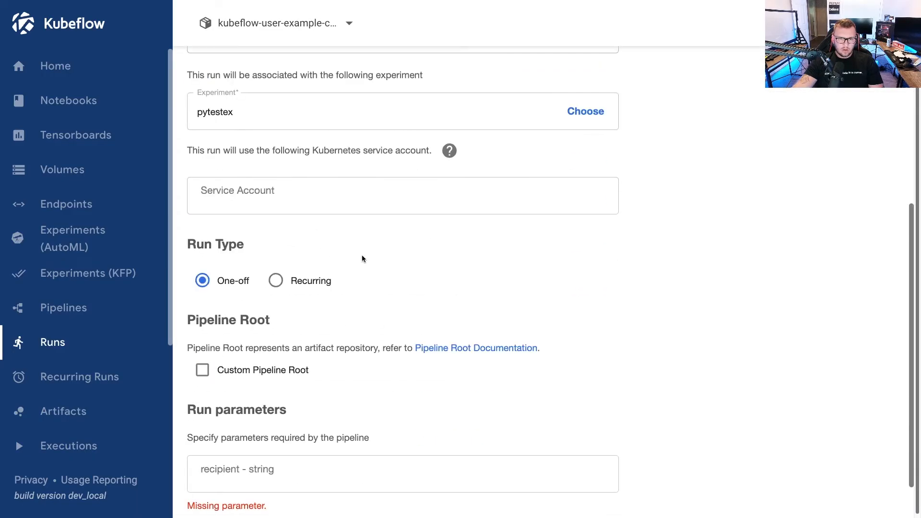
click(276, 229)
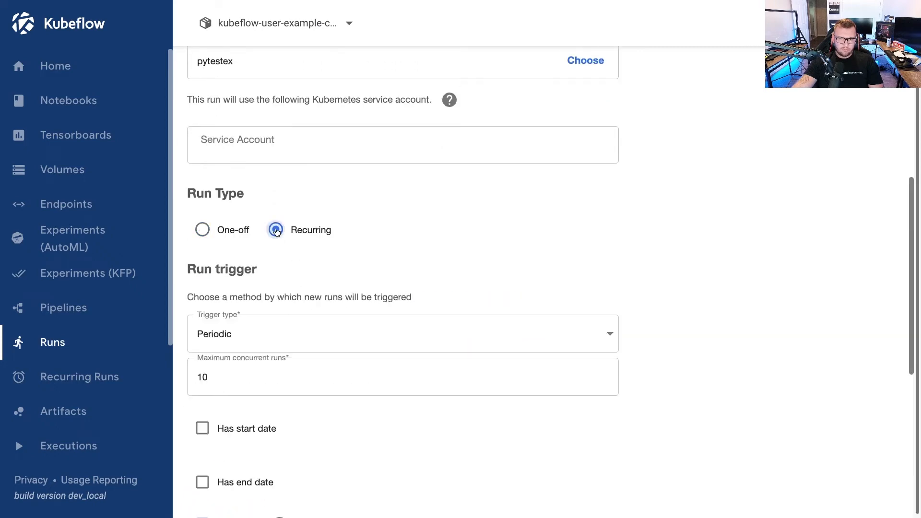
scroll(down, 3)
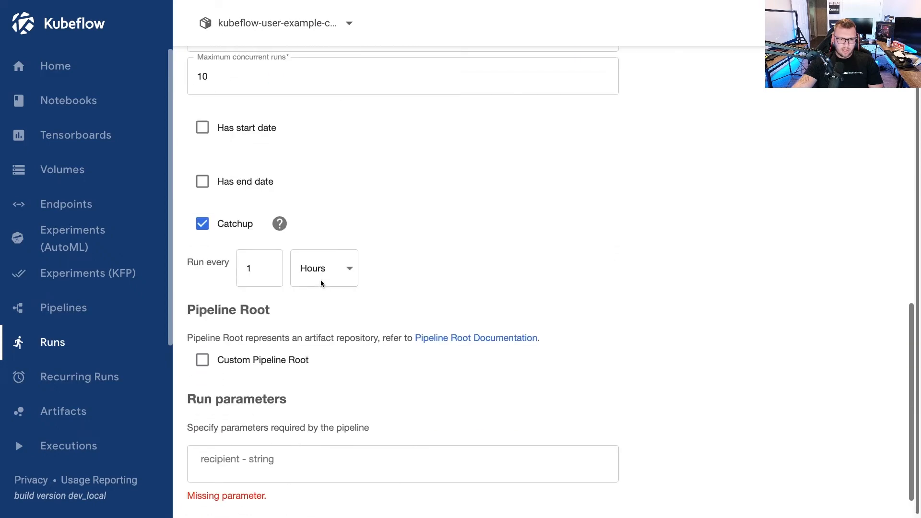
text(test)
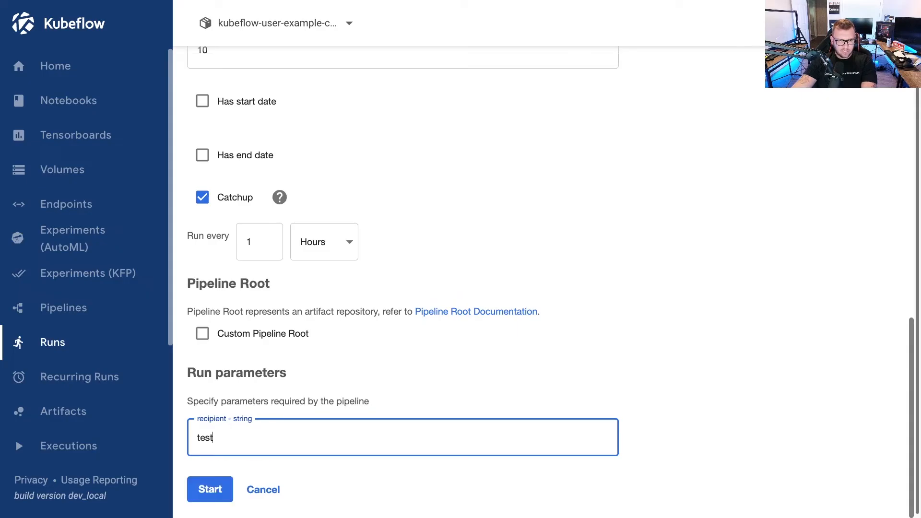
text(mi)
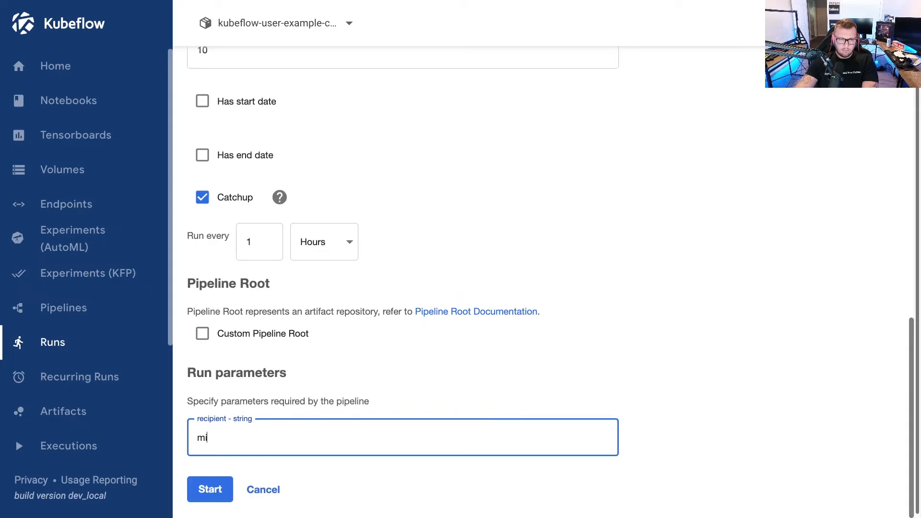
scroll(up, 3)
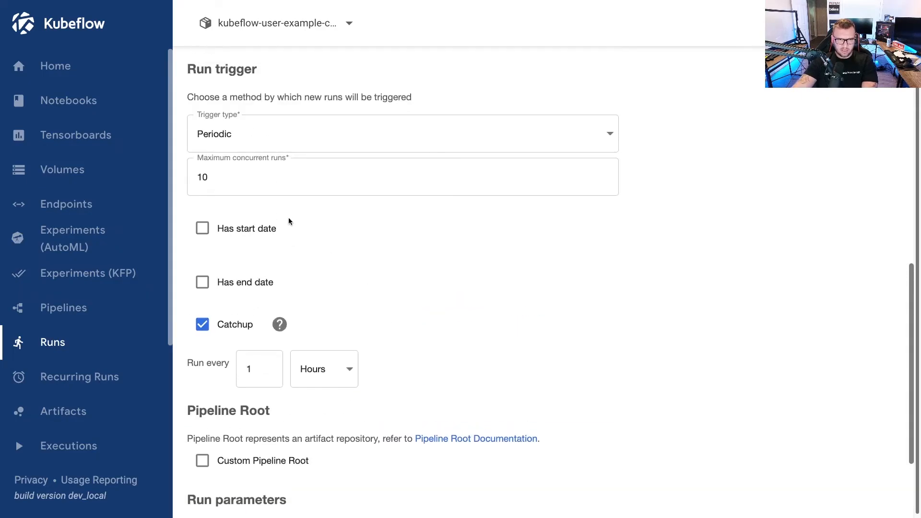
scroll(down, 3)
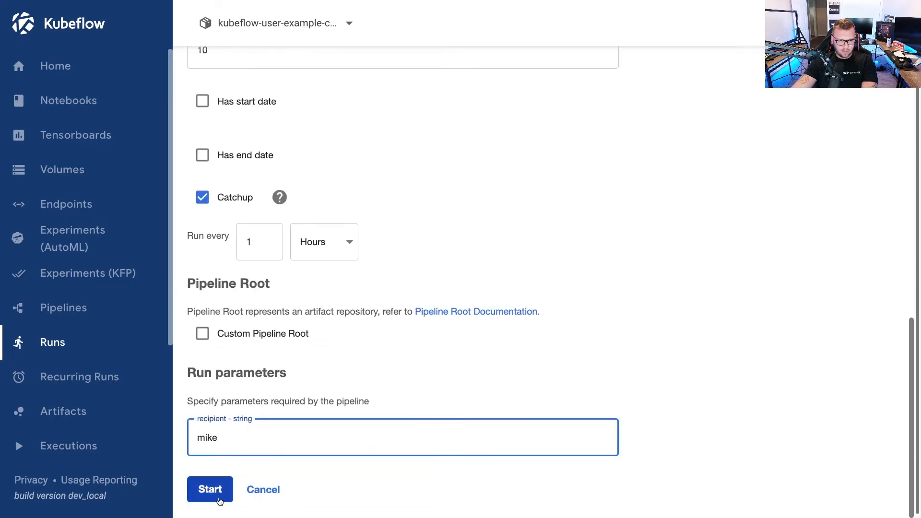
Step: Create the second hourly recurring run and view the still-empty Runs list
click(210, 489)
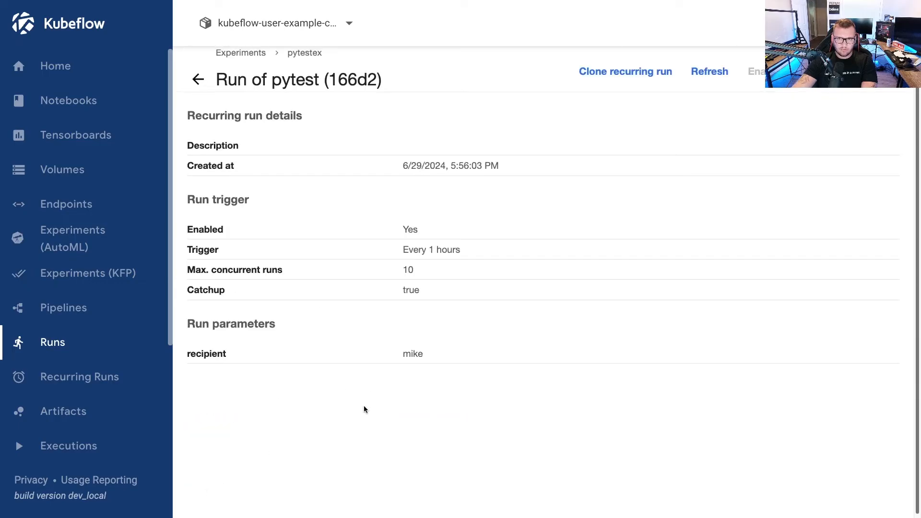
mouse_move(479, 95)
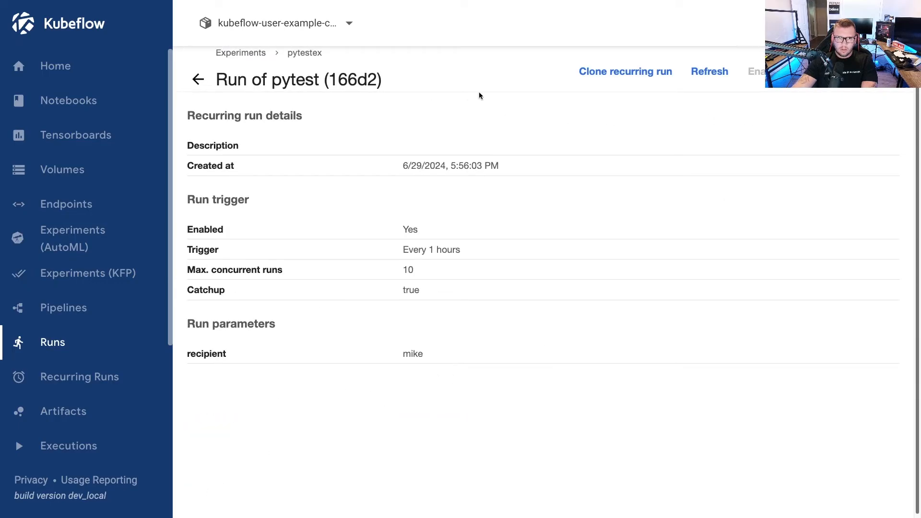
mouse_move(352, 245)
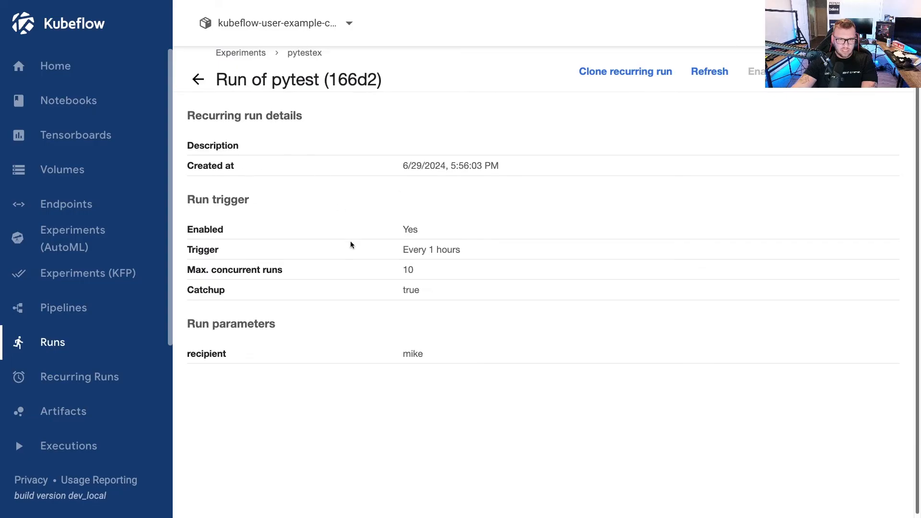
mouse_move(241, 255)
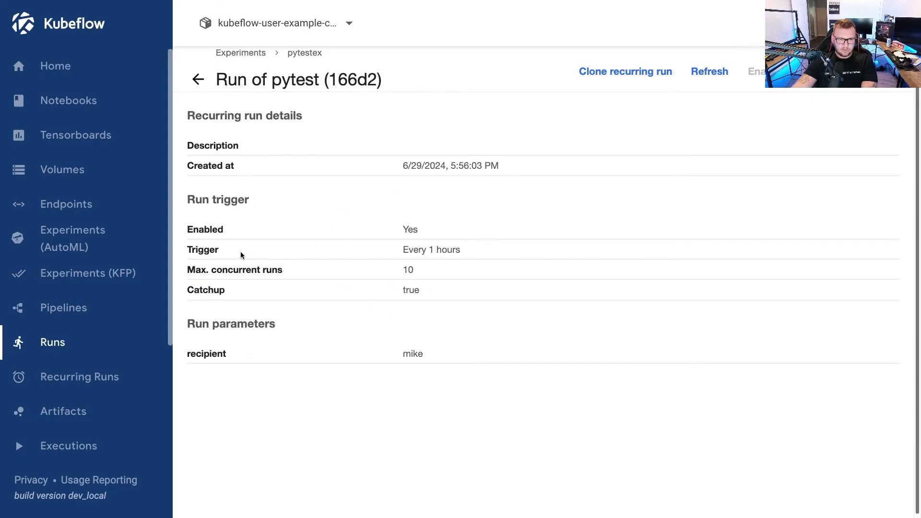
click(52, 341)
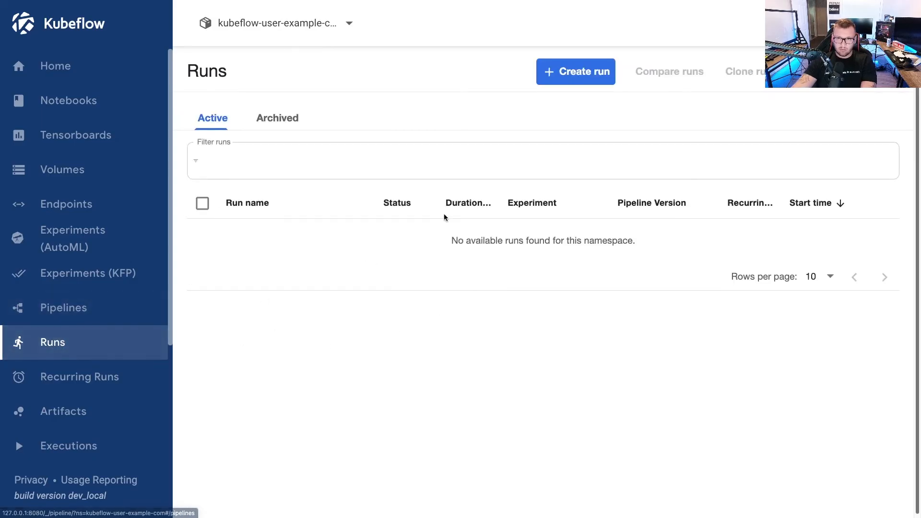
Step: Start a one-off run of pytest in pytestex with the recipient parameter filled
click(576, 72)
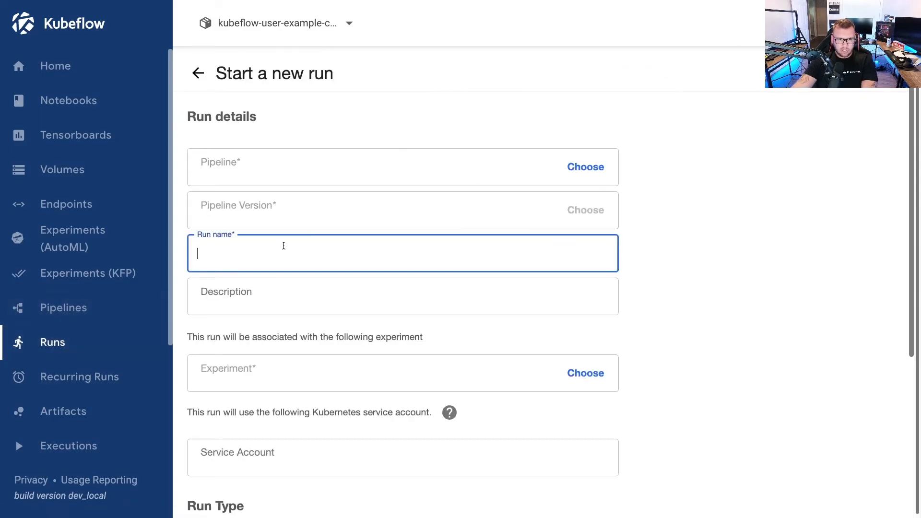
text(testi)
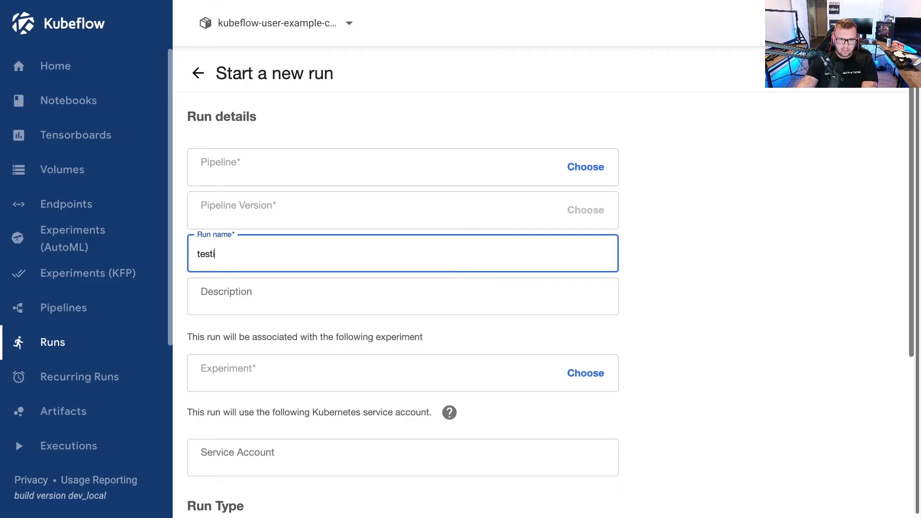
click(585, 167)
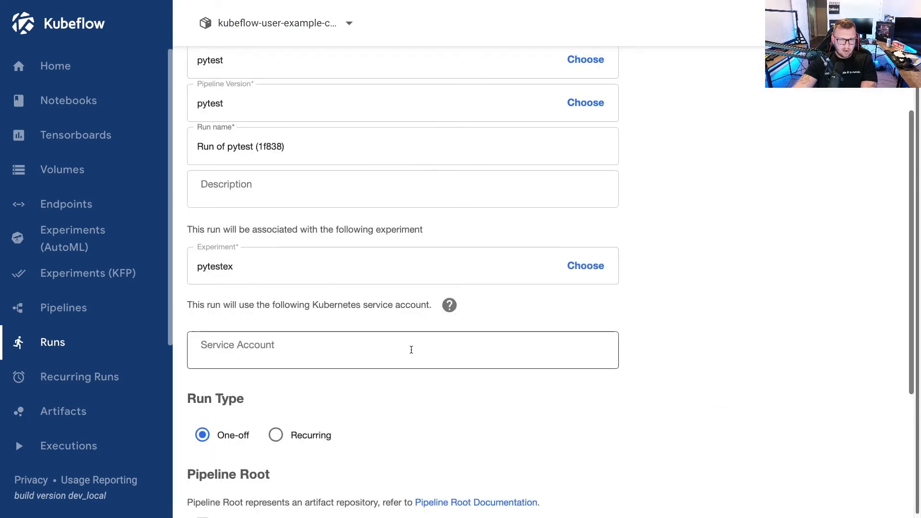
scroll(down, 3)
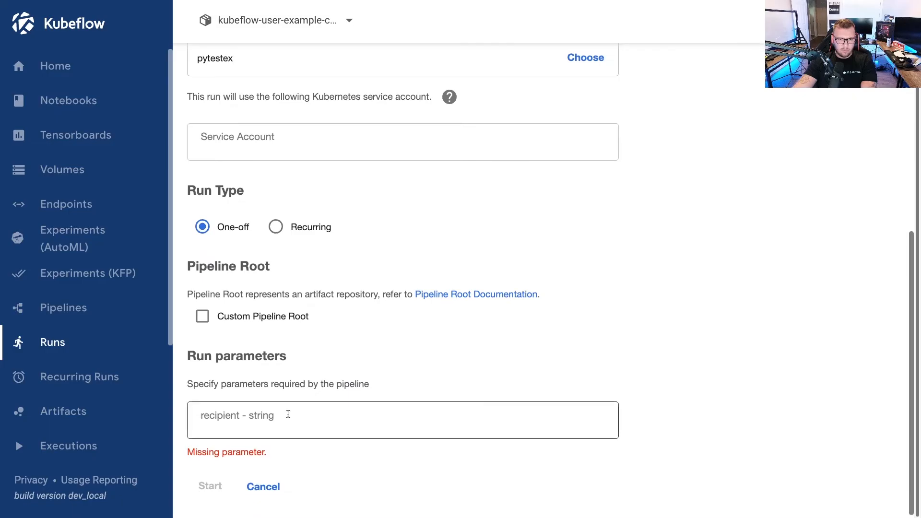
click(210, 486)
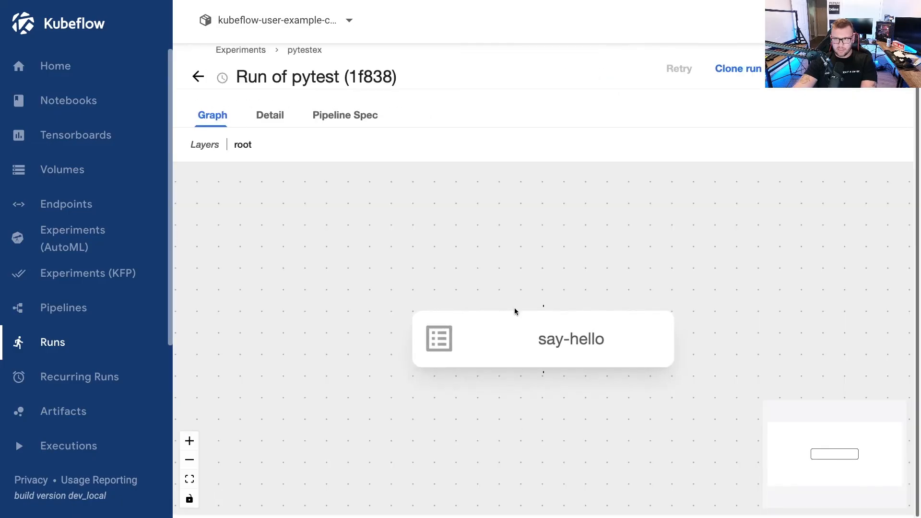
Step: Return to the Runs list showing Run of pytest (1f838) still running
click(53, 343)
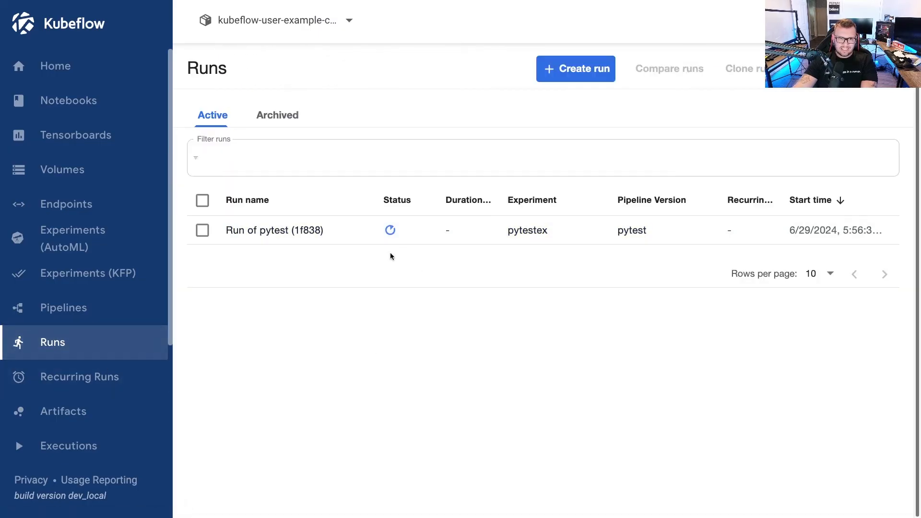
mouse_move(543, 334)
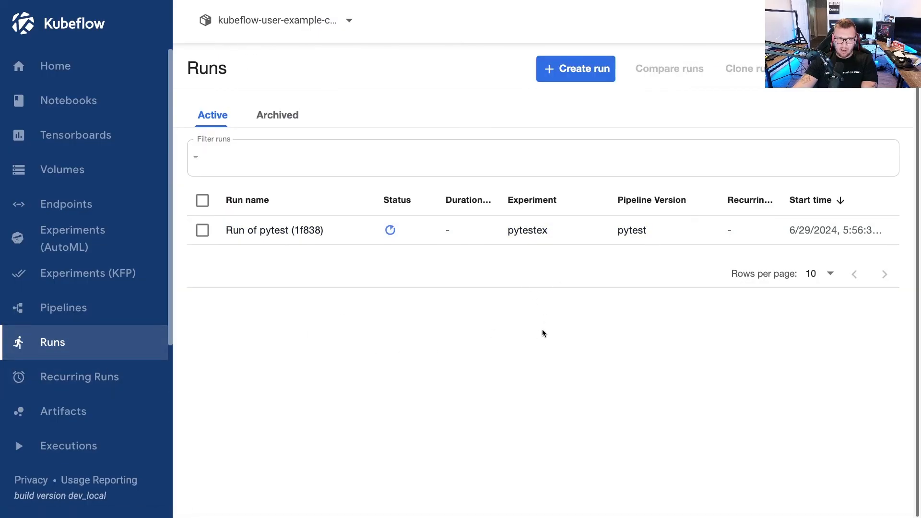
mouse_move(566, 348)
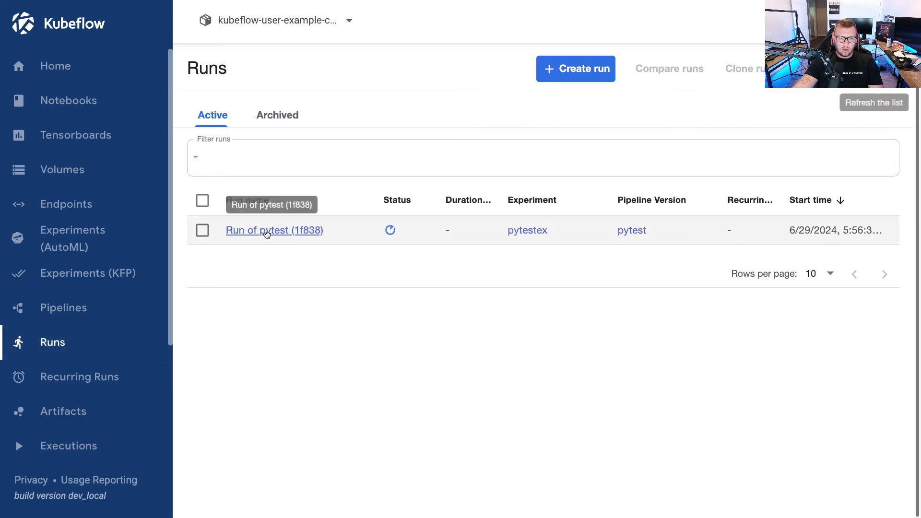
click(273, 230)
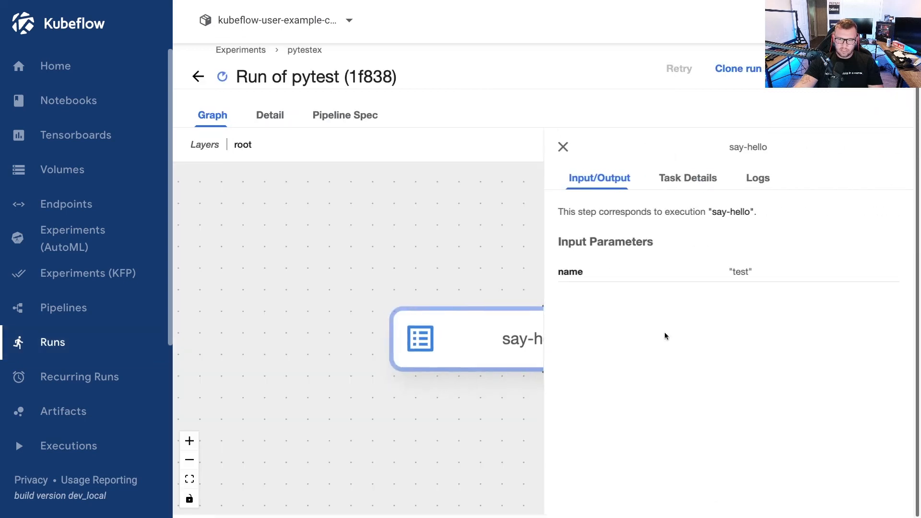
click(687, 179)
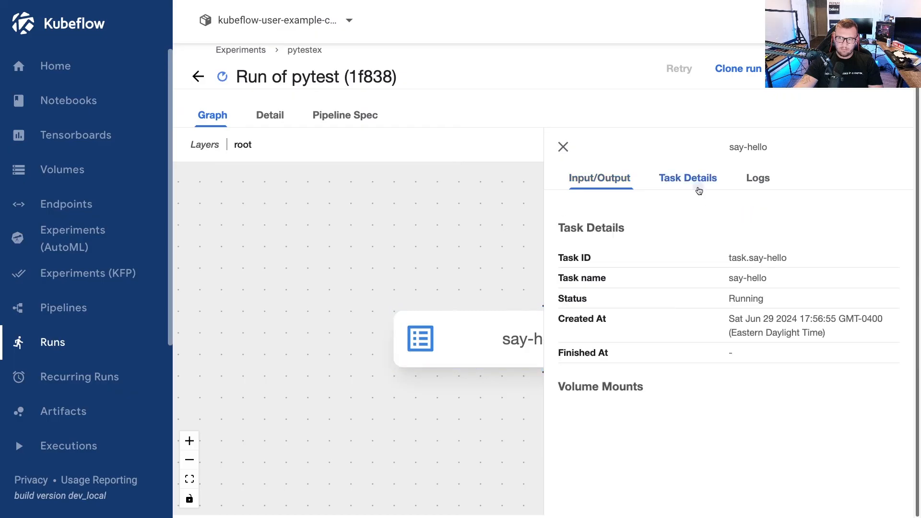
click(759, 179)
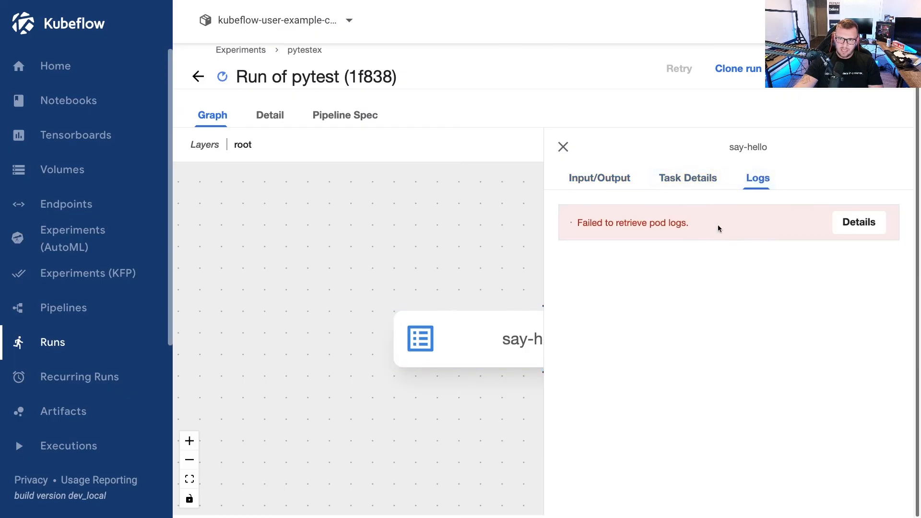
click(858, 222)
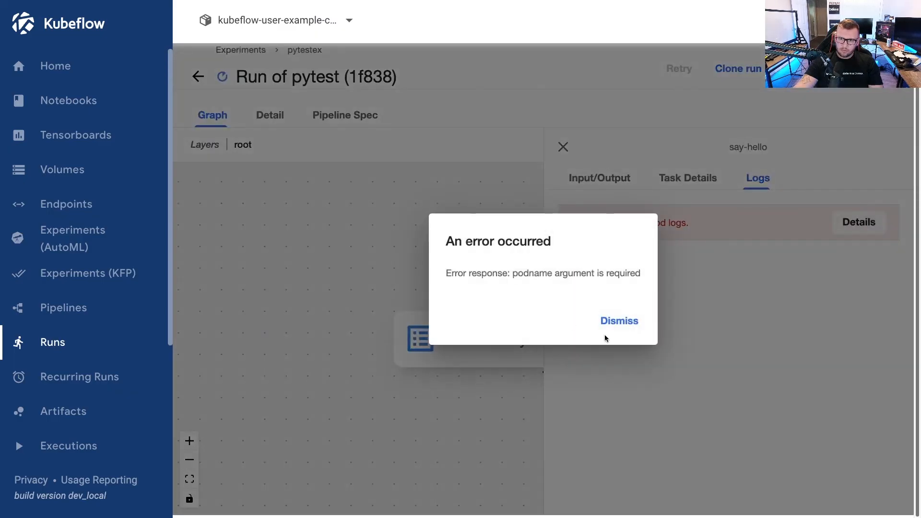
click(619, 321)
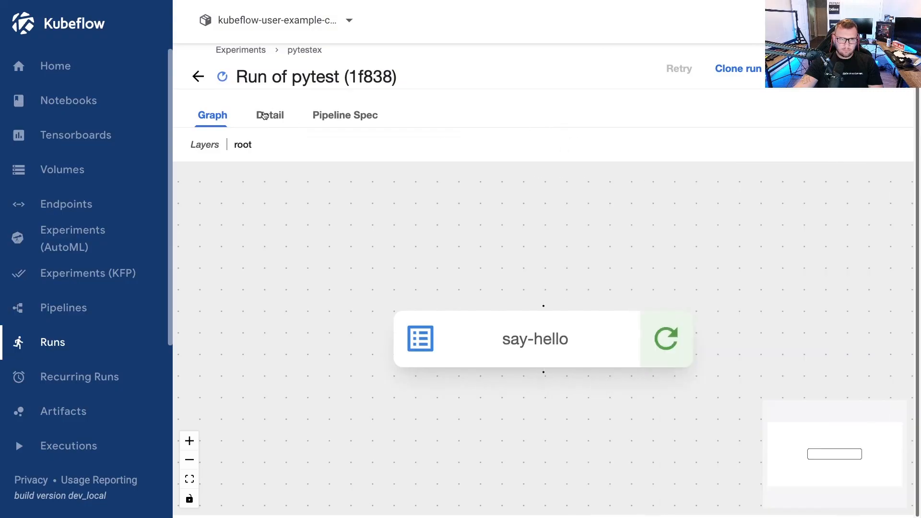
click(270, 114)
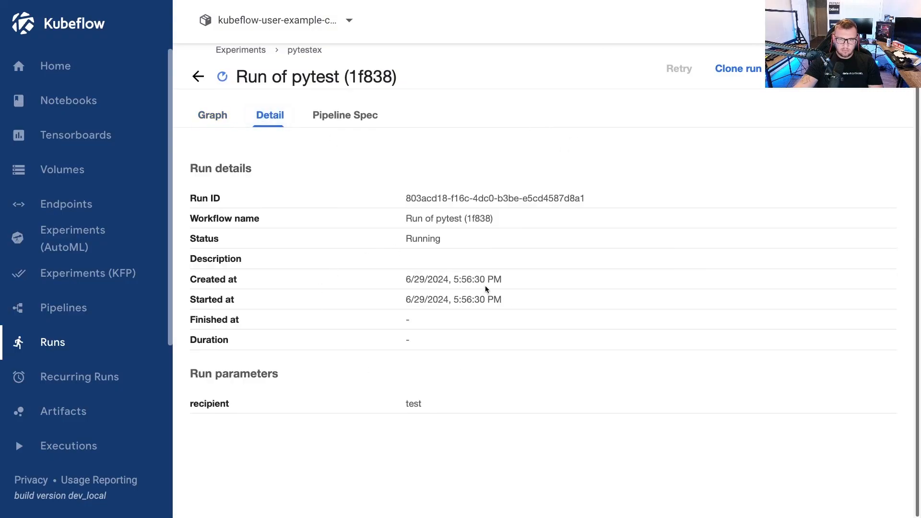
click(345, 114)
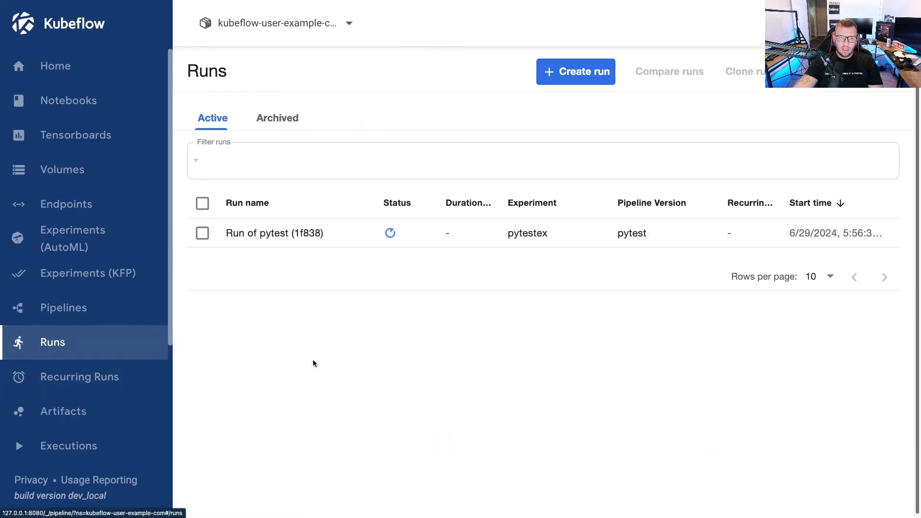
mouse_move(390, 233)
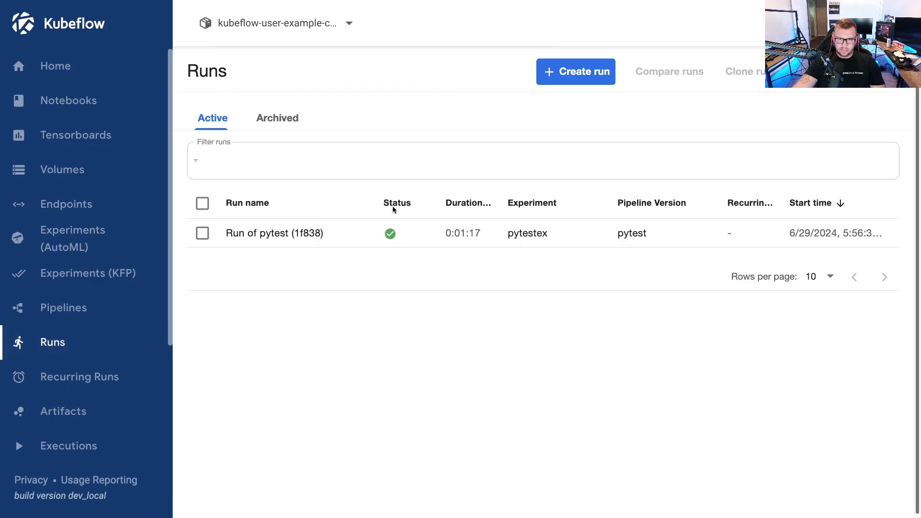
mouse_move(409, 201)
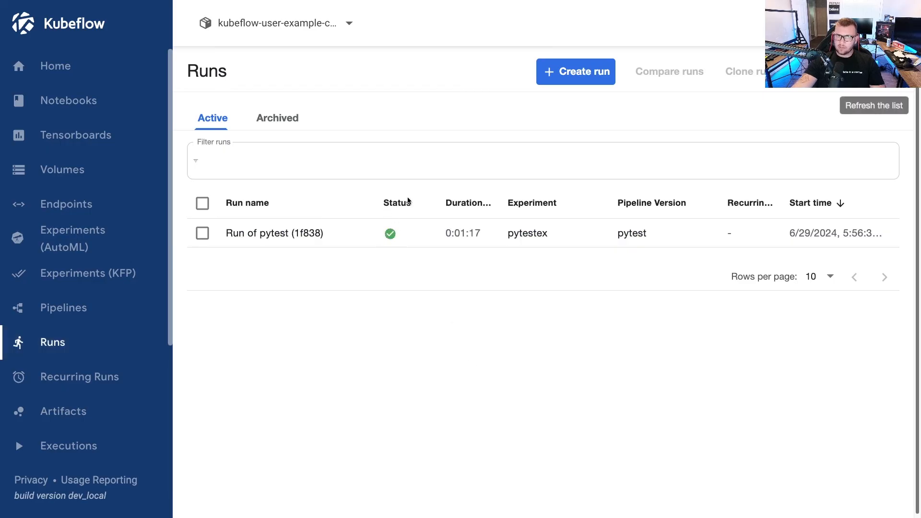
mouse_move(399, 204)
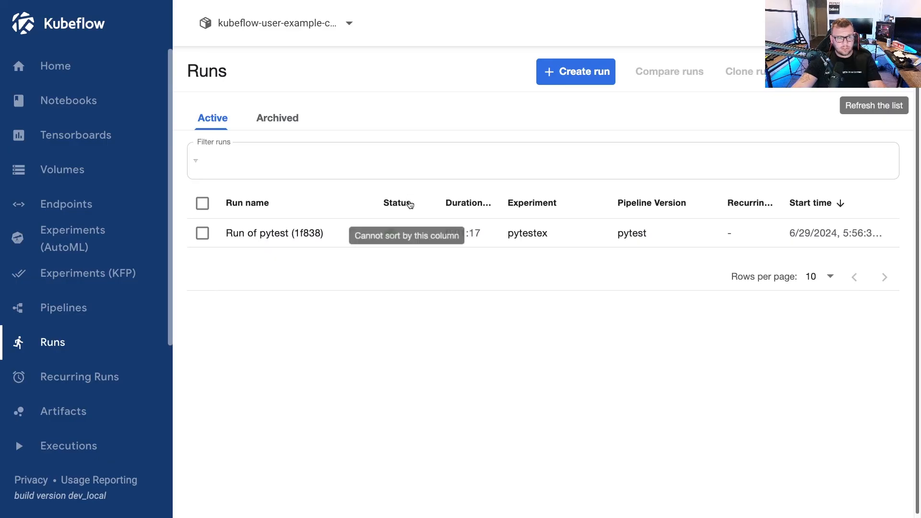